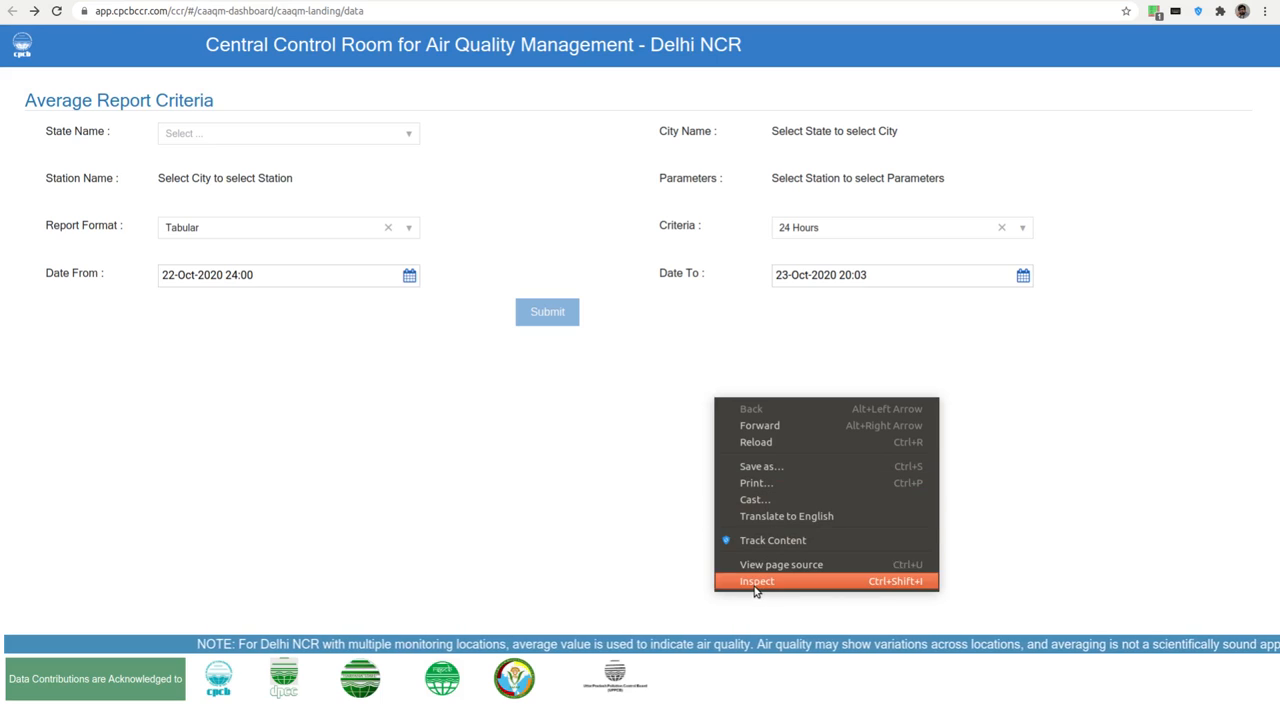
# Step: Open DevTools on the air quality page, switch to Network, and stop recording
pyautogui.click(757, 581)
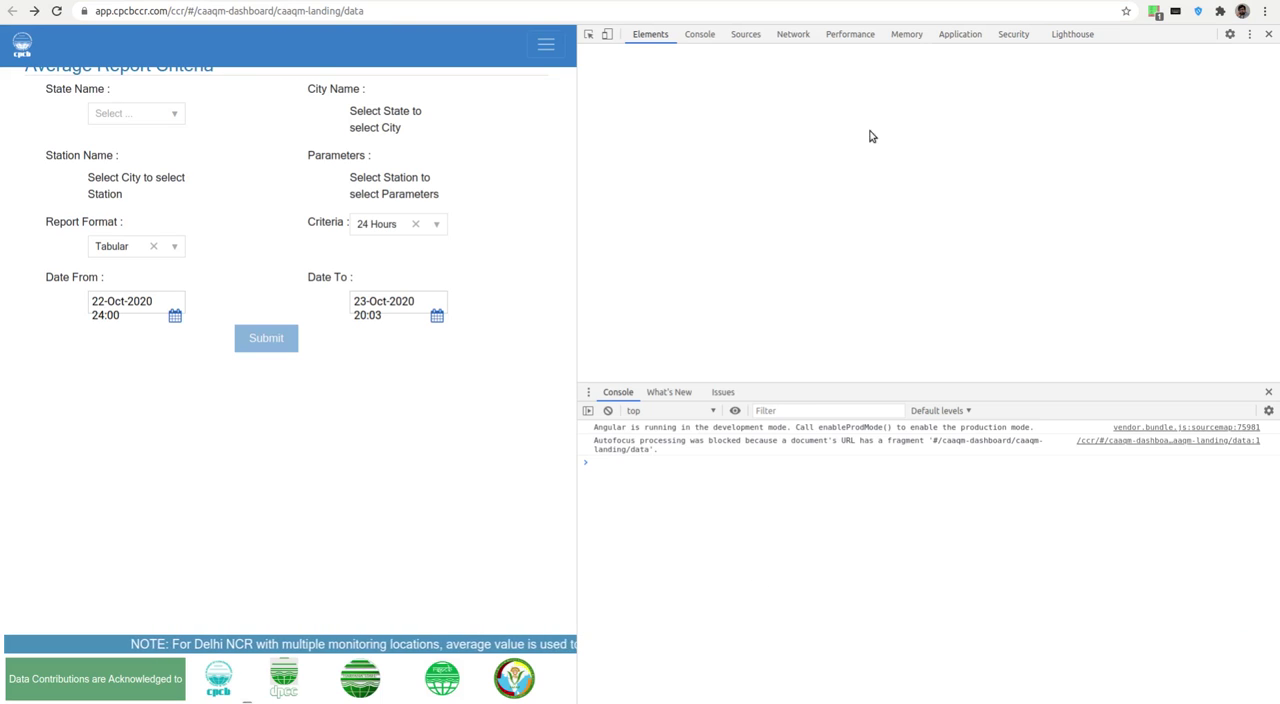
pyautogui.click(792, 34)
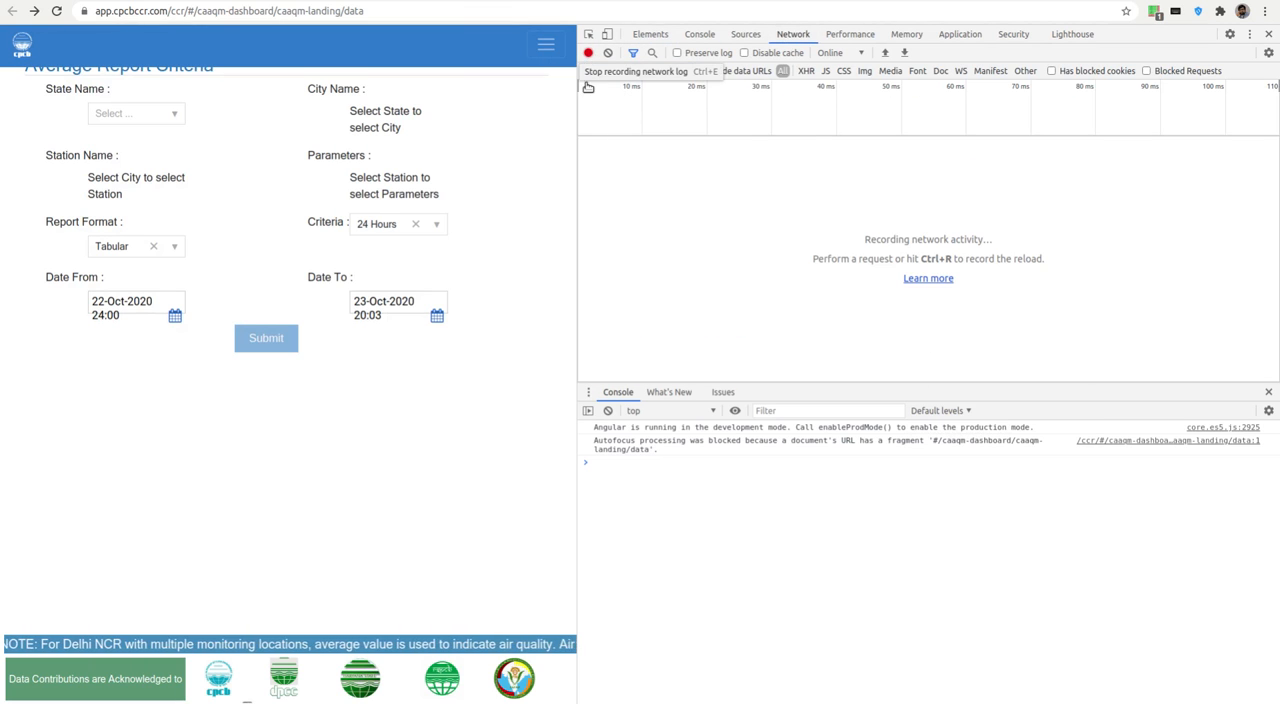
pyautogui.click(589, 52)
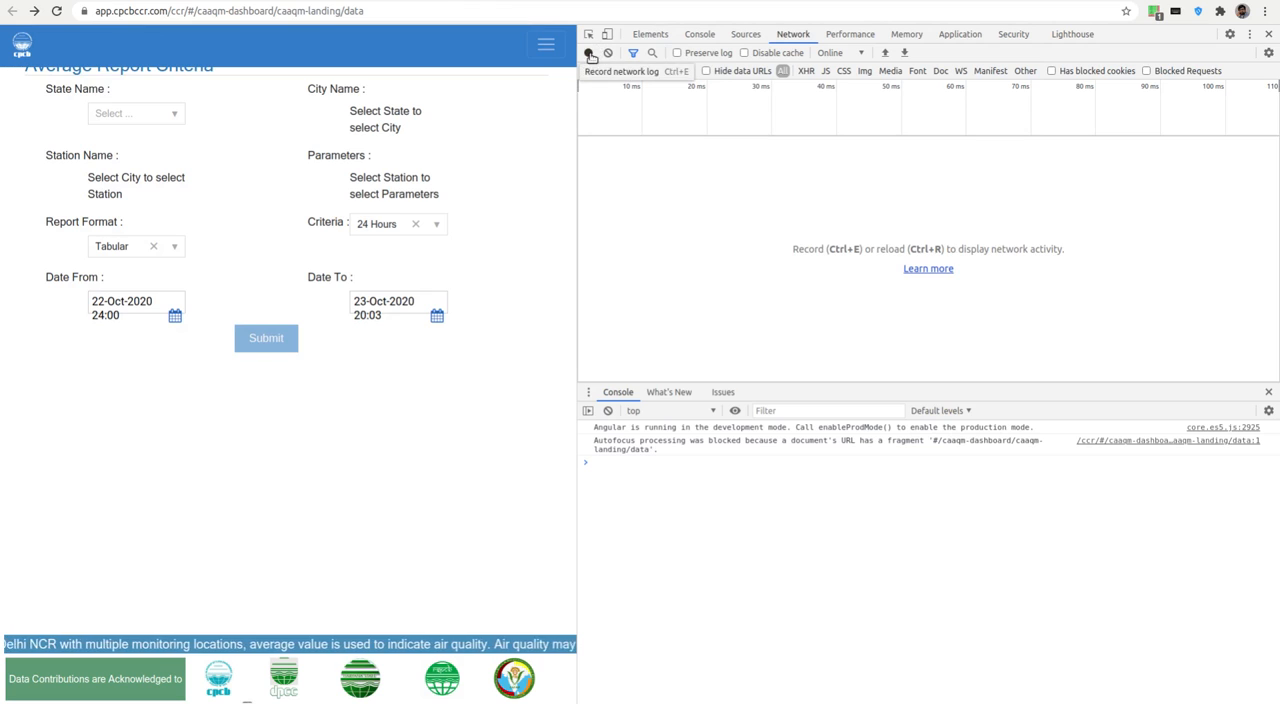
# Step: Resume recording and reload the page to capture 22 requests, including onload_list
pyautogui.click(590, 52)
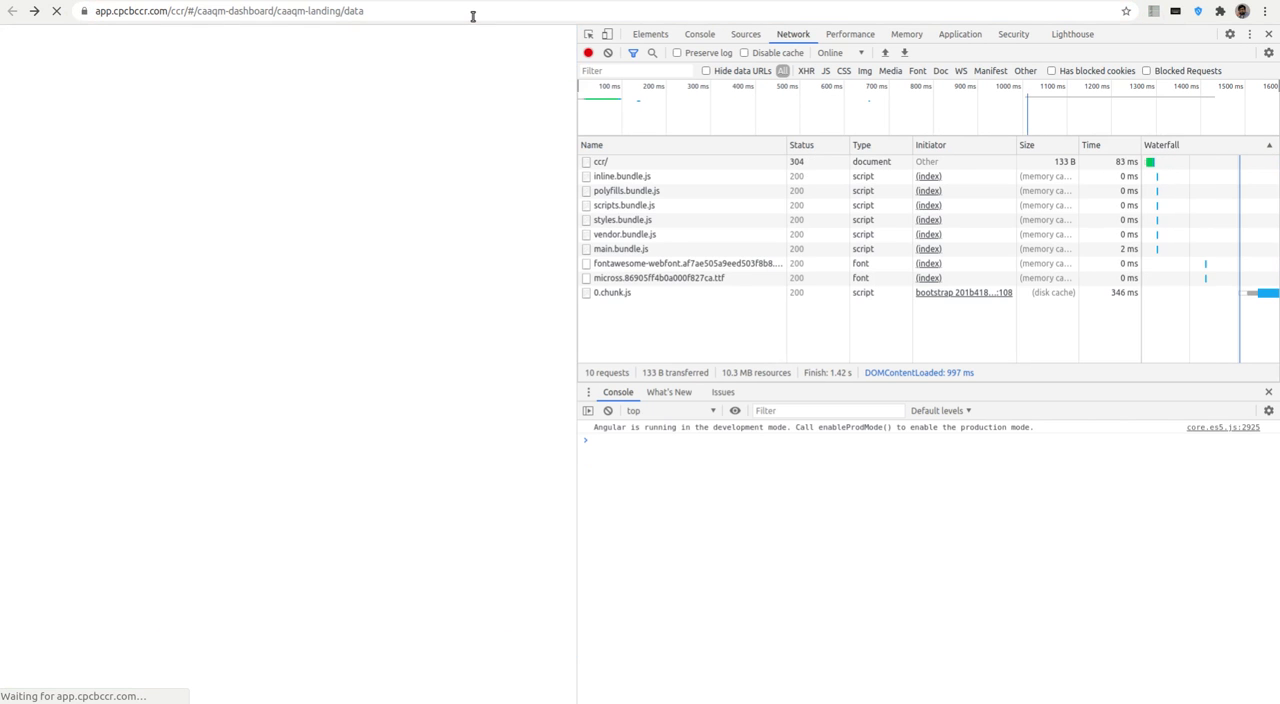
pyautogui.moveTo(532, 431)
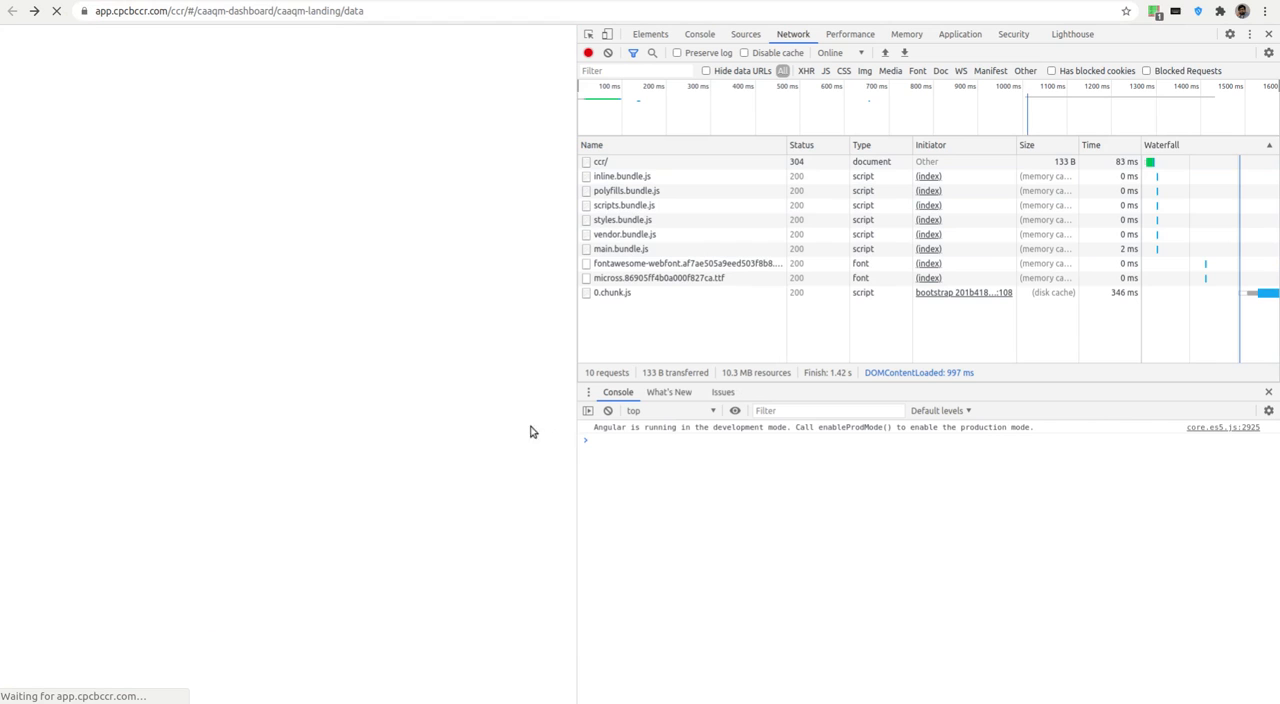
pyautogui.moveTo(435, 189)
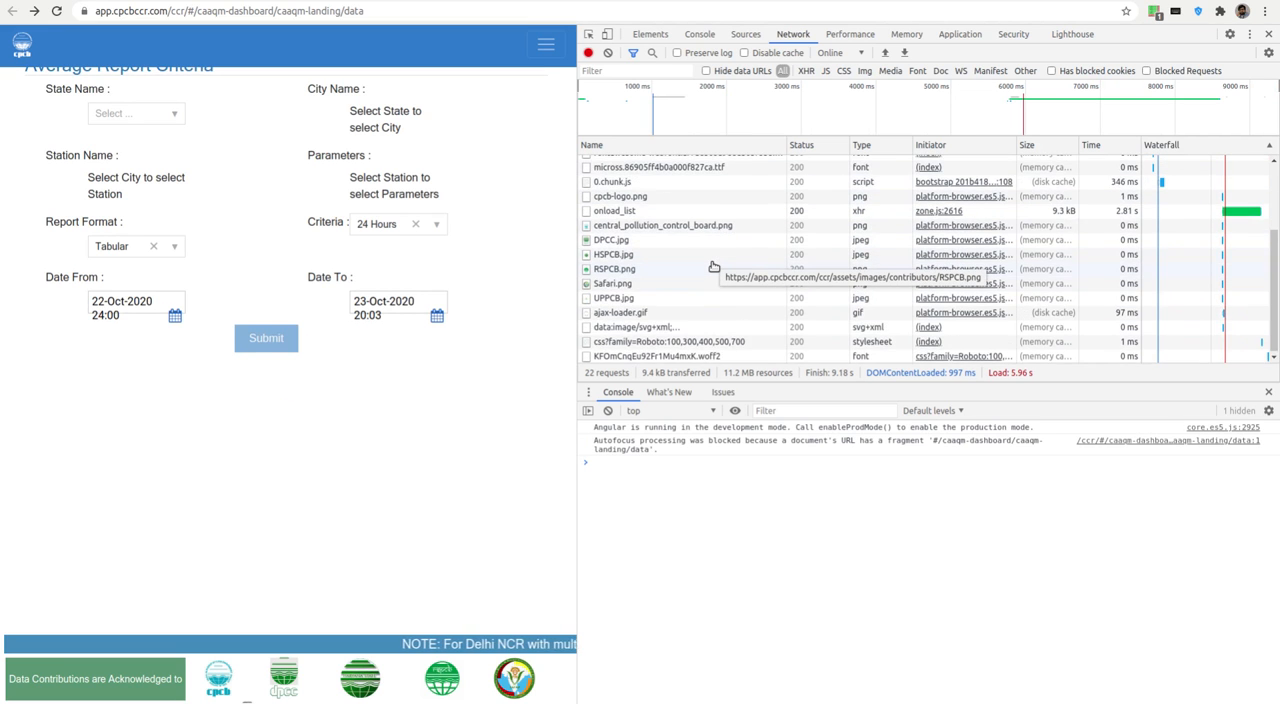
pyautogui.scroll(3)
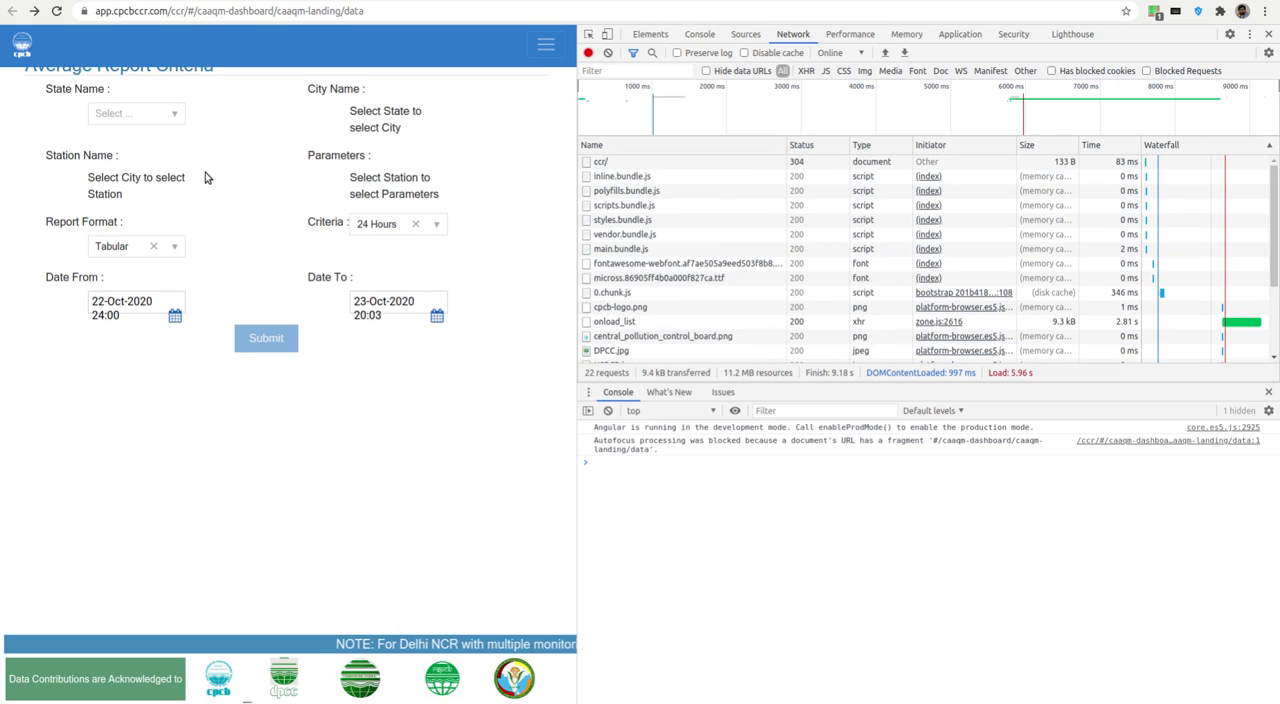
# Step: Choose Haryana from the State Name dropdown, leaving the city unselected
pyautogui.click(135, 112)
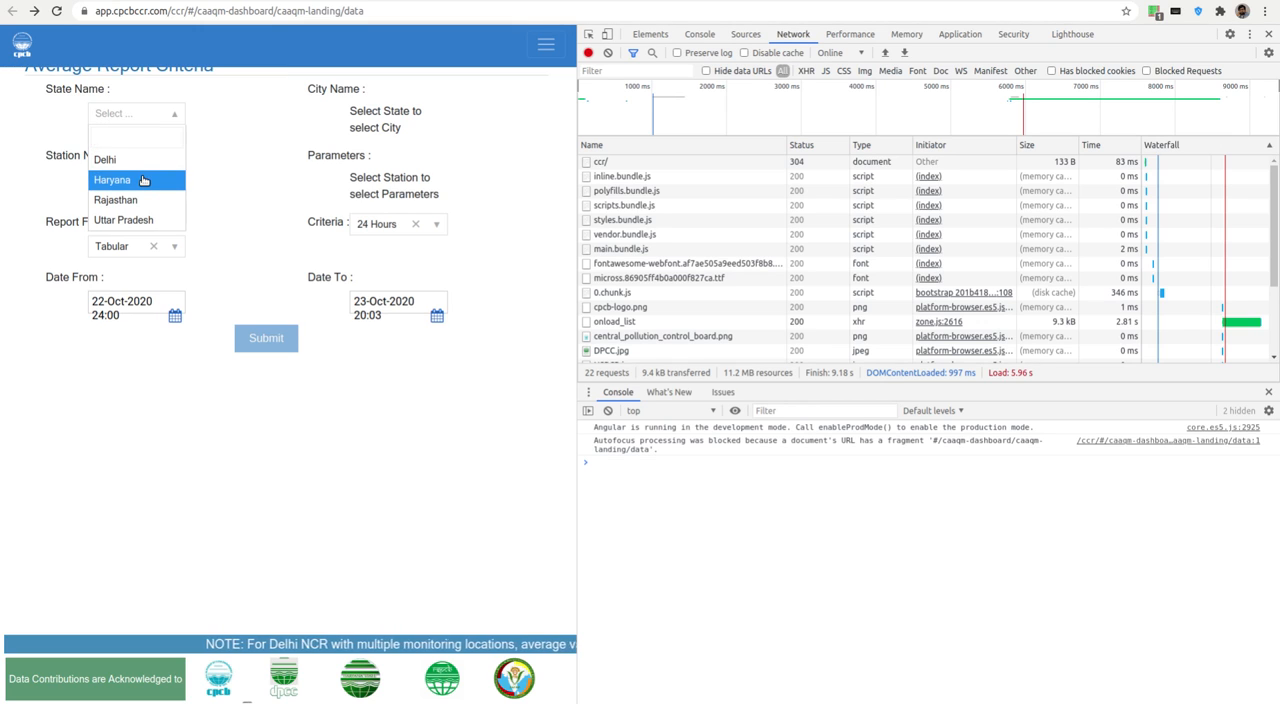
pyautogui.click(112, 180)
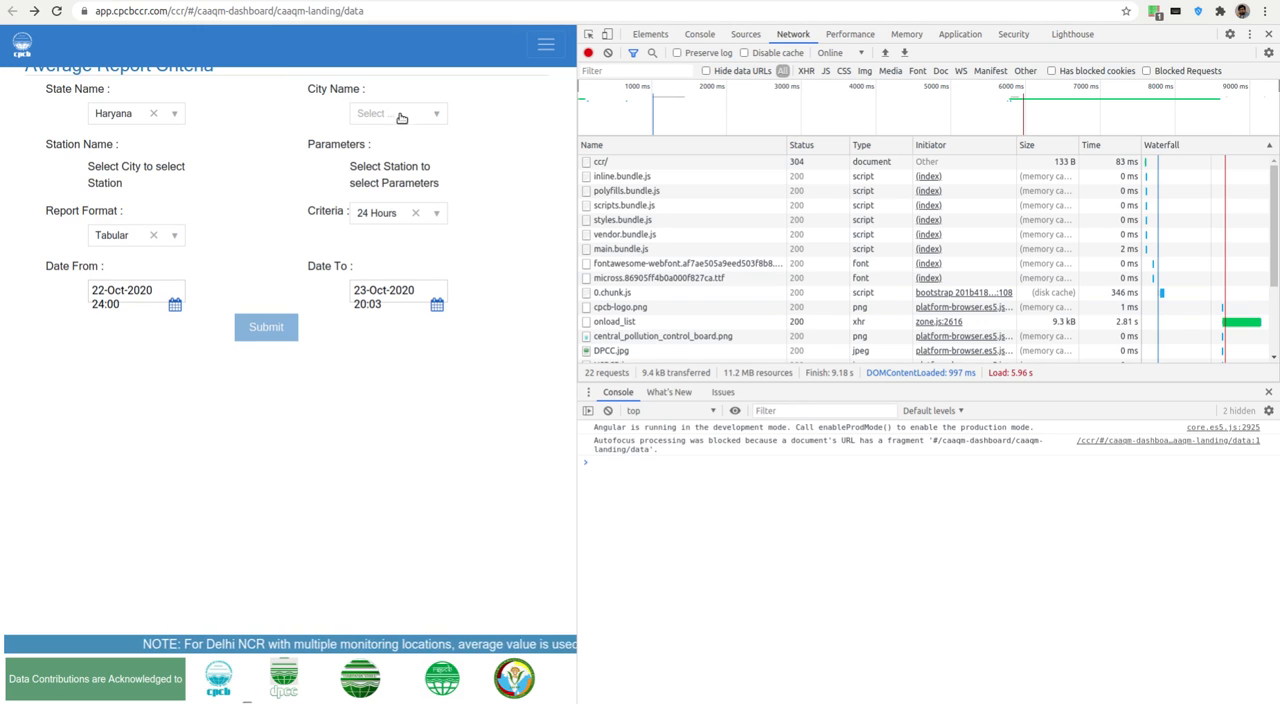
pyautogui.moveTo(754, 228)
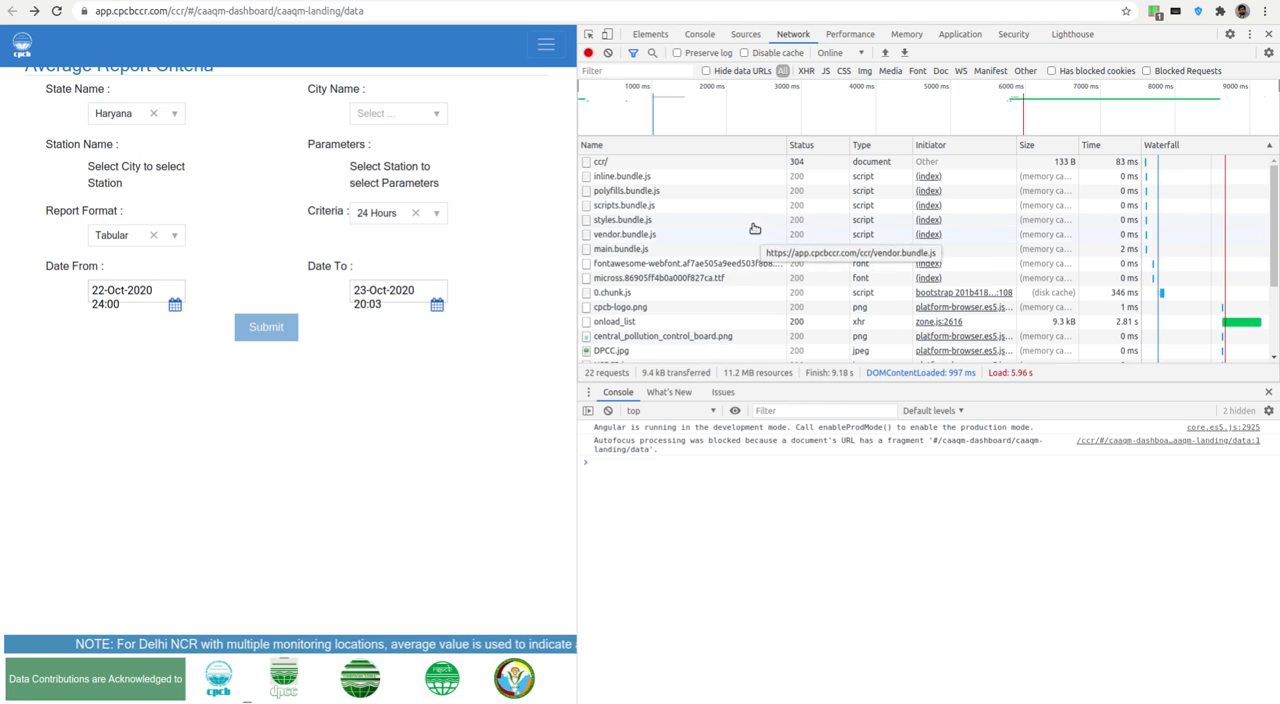
pyautogui.scroll(-3)
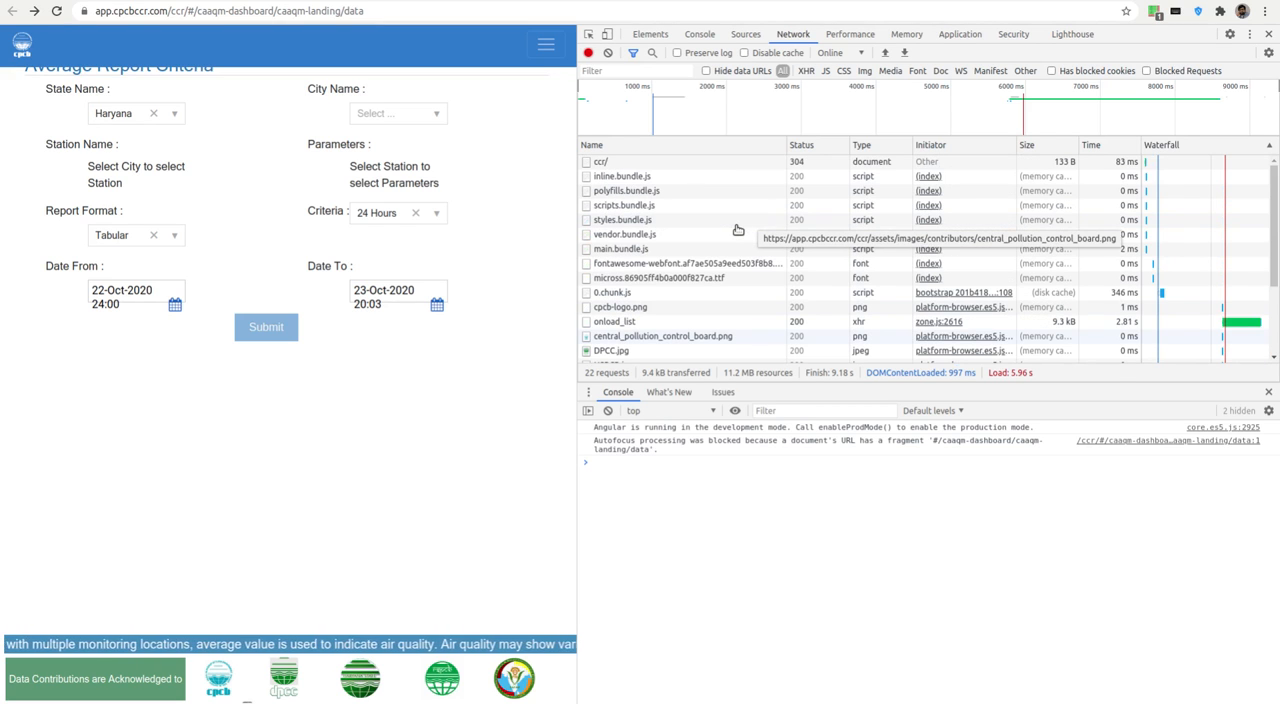
pyautogui.moveTo(630, 91)
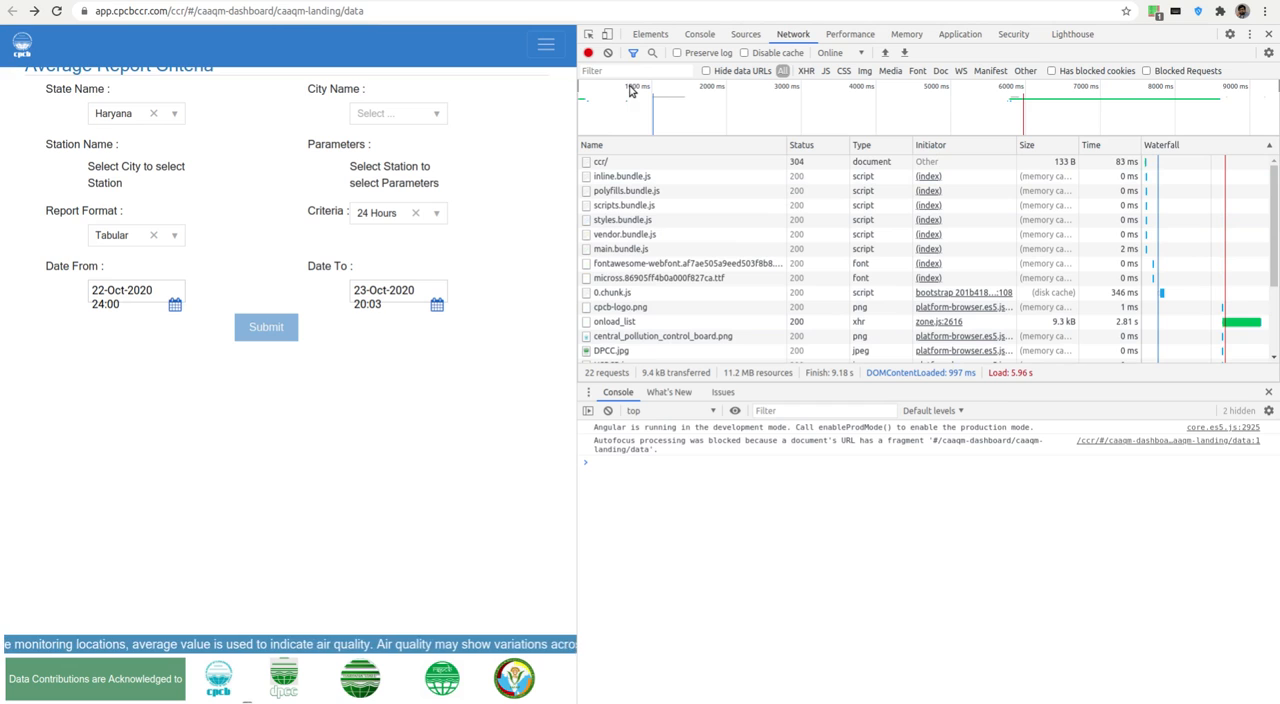
pyautogui.scroll(-3)
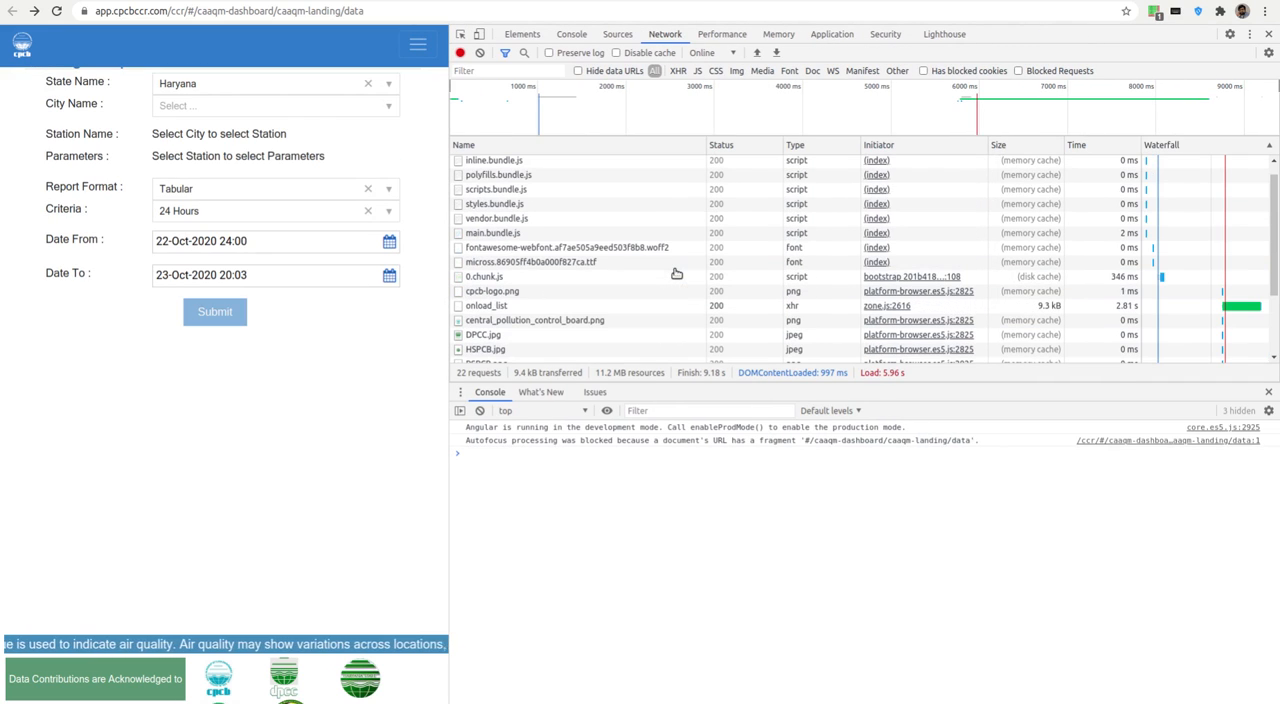
# Step: Preview onload_list and expand stations, Delhi's entry, and stationsInCity to show site IDs
pyautogui.click(487, 305)
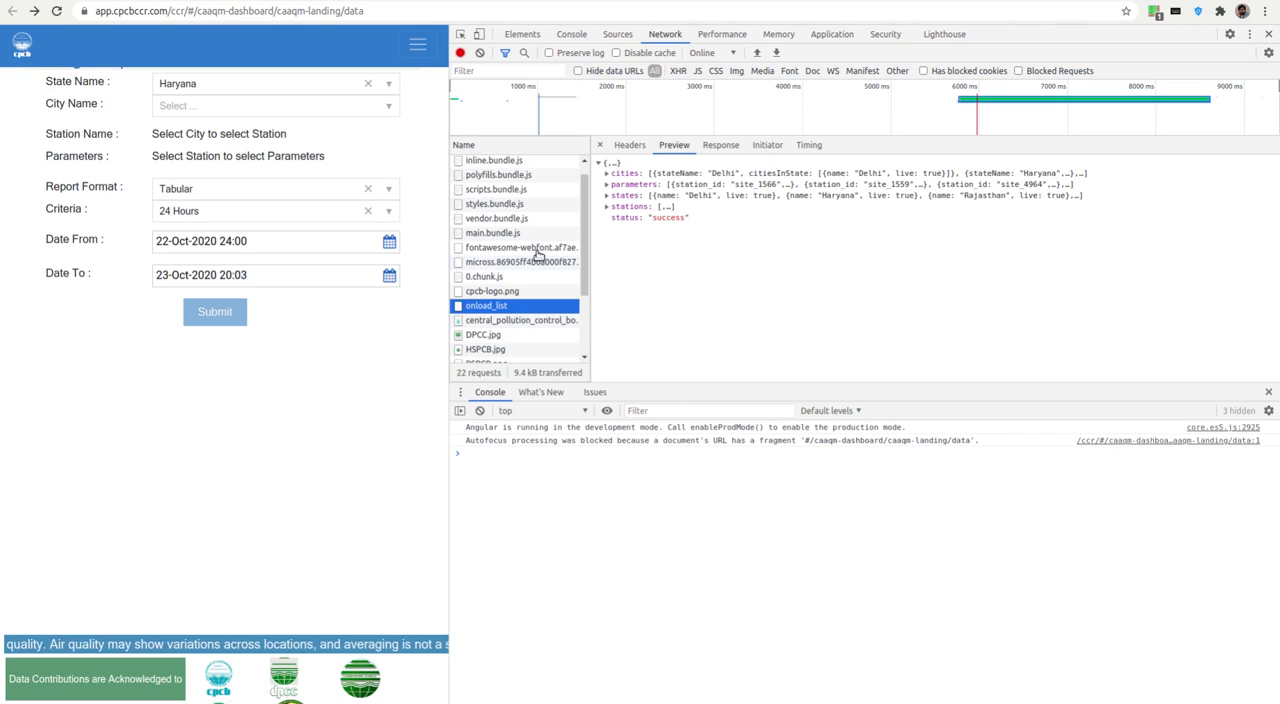
pyautogui.click(606, 207)
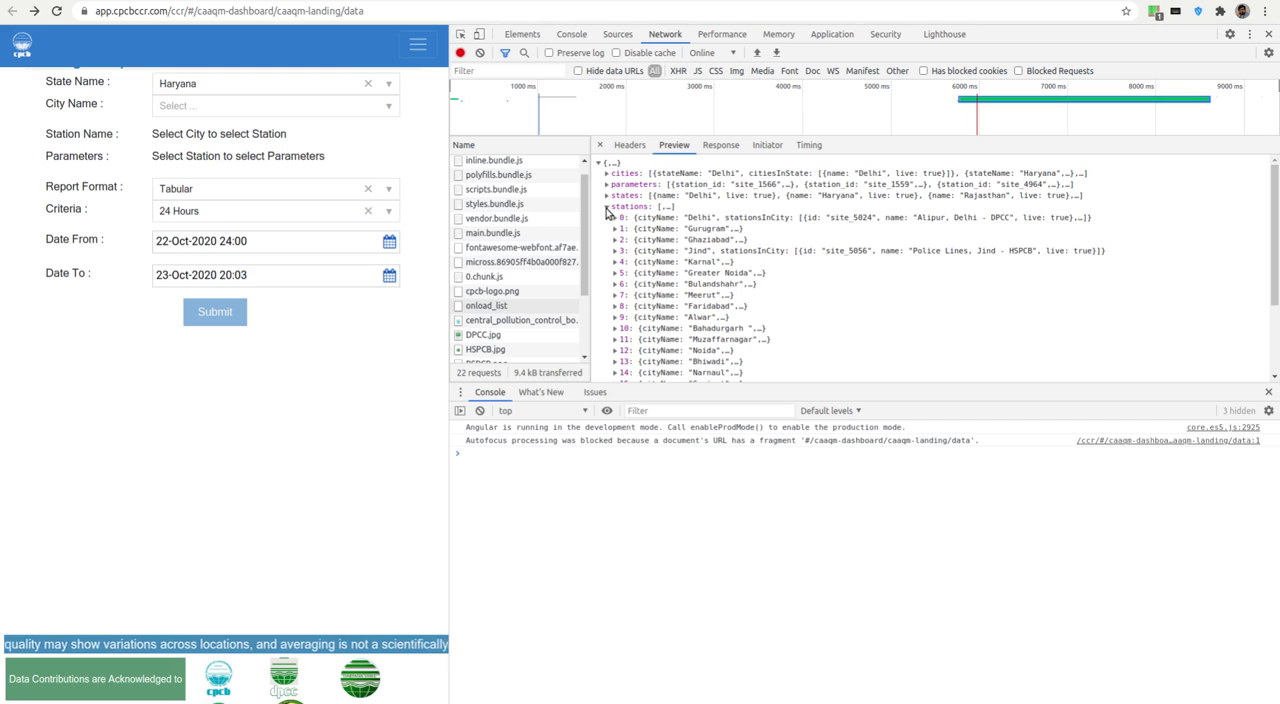
pyautogui.moveTo(862, 328)
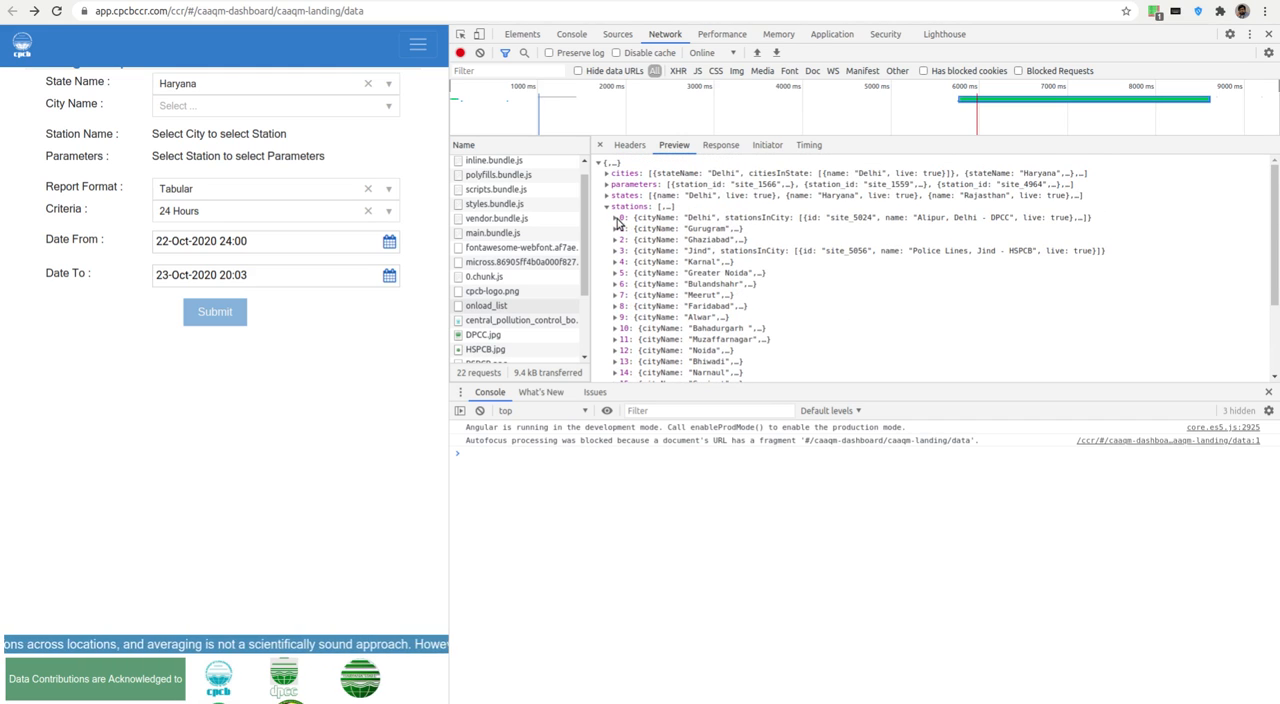
pyautogui.click(616, 217)
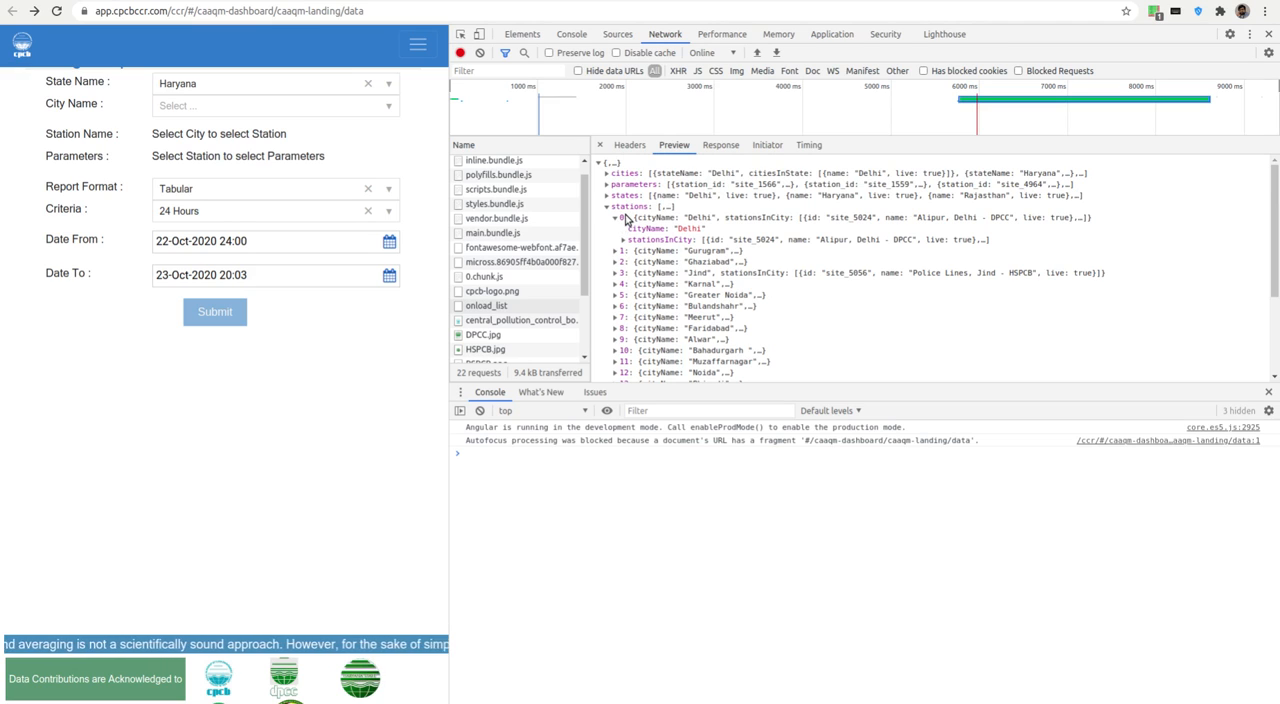
pyautogui.click(611, 239)
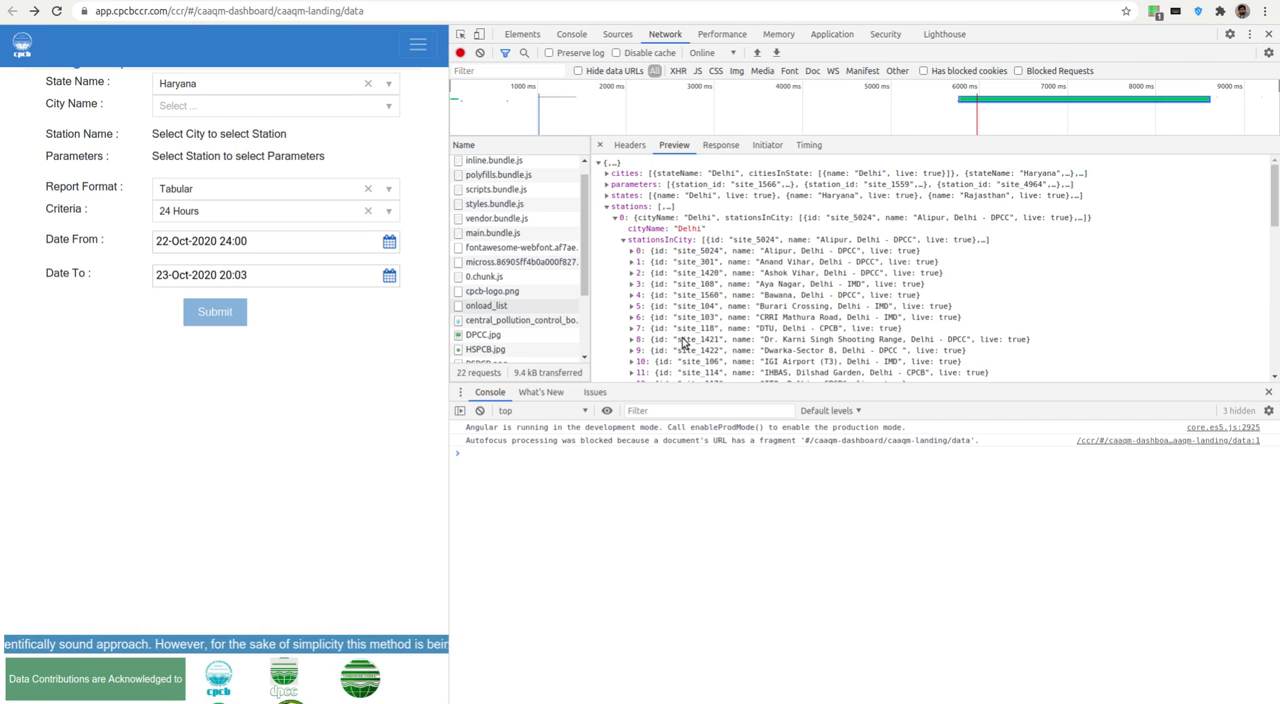
pyautogui.moveTo(486, 305)
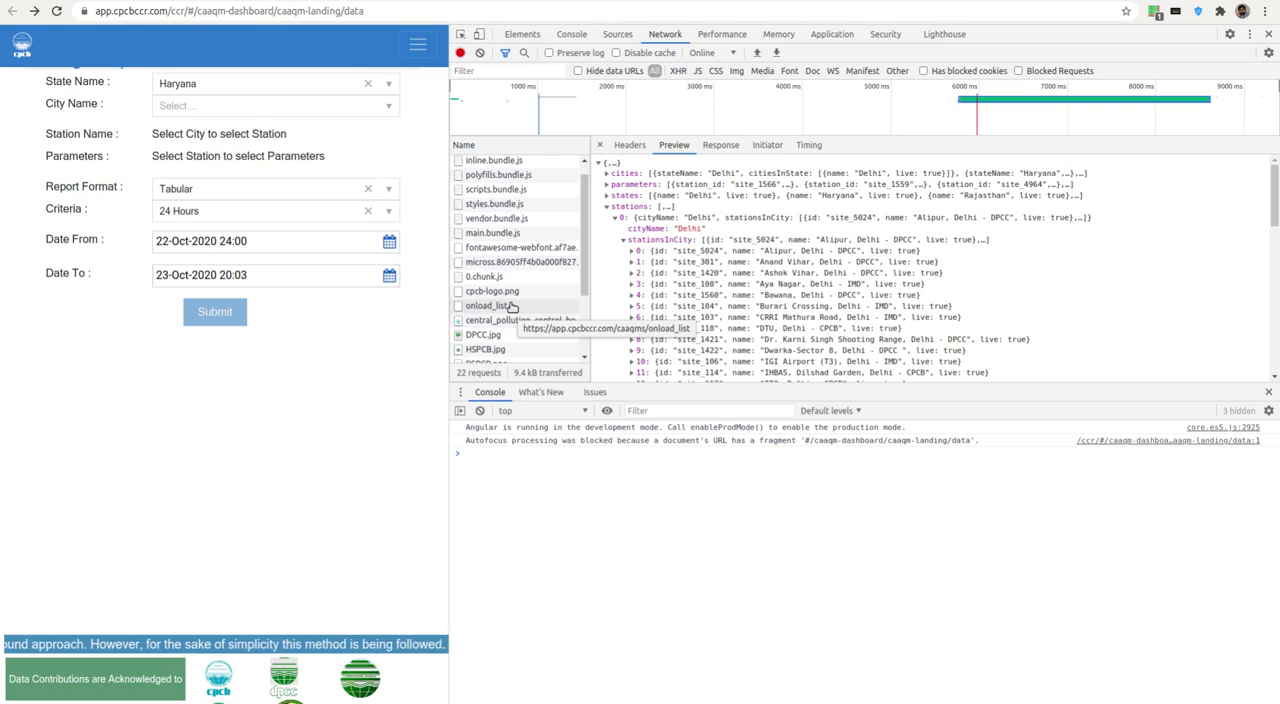
# Step: Check onload_list's headers to confirm POST, then re-expand the stations array in Preview
pyautogui.rightClick(487, 305)
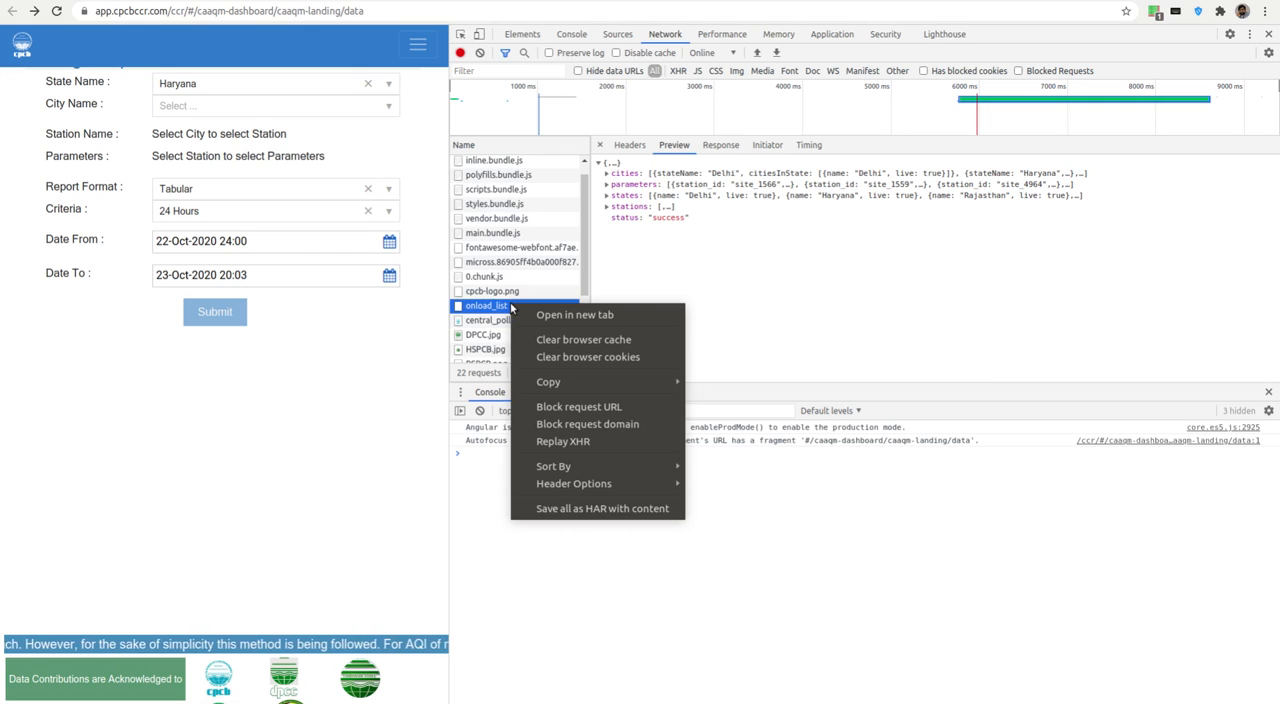
pyautogui.click(574, 483)
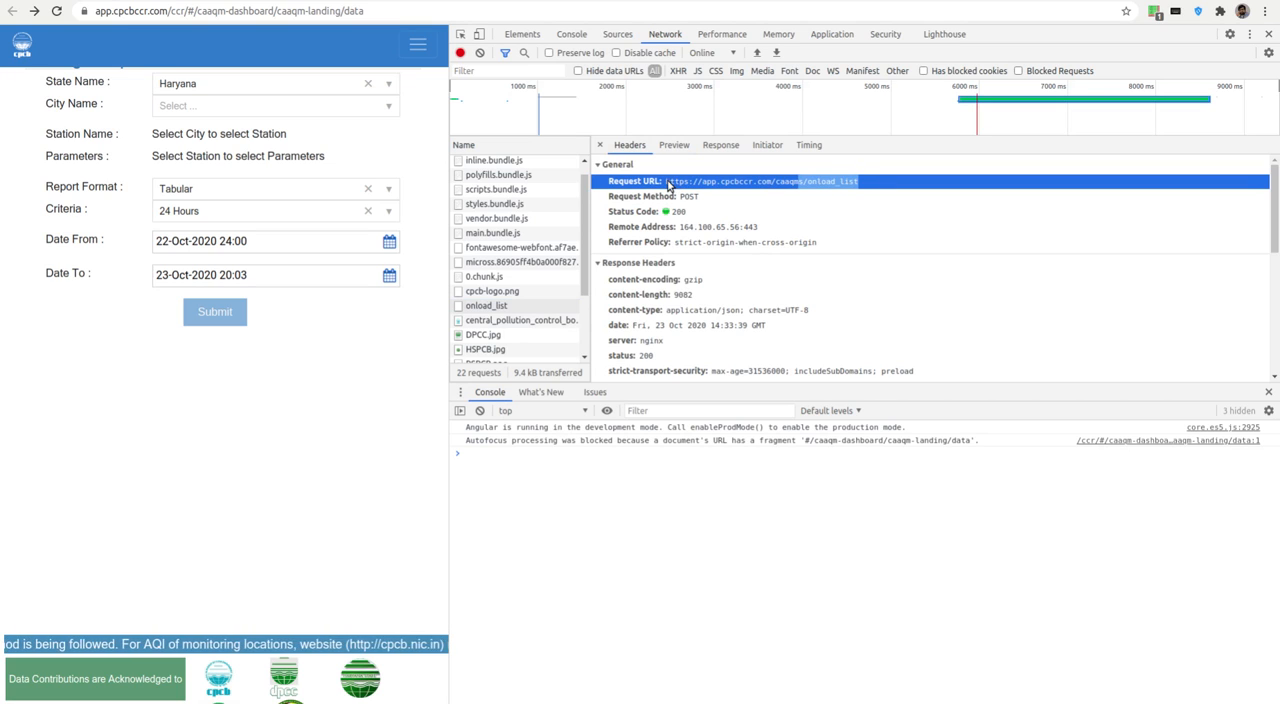
pyautogui.moveTo(953, 332)
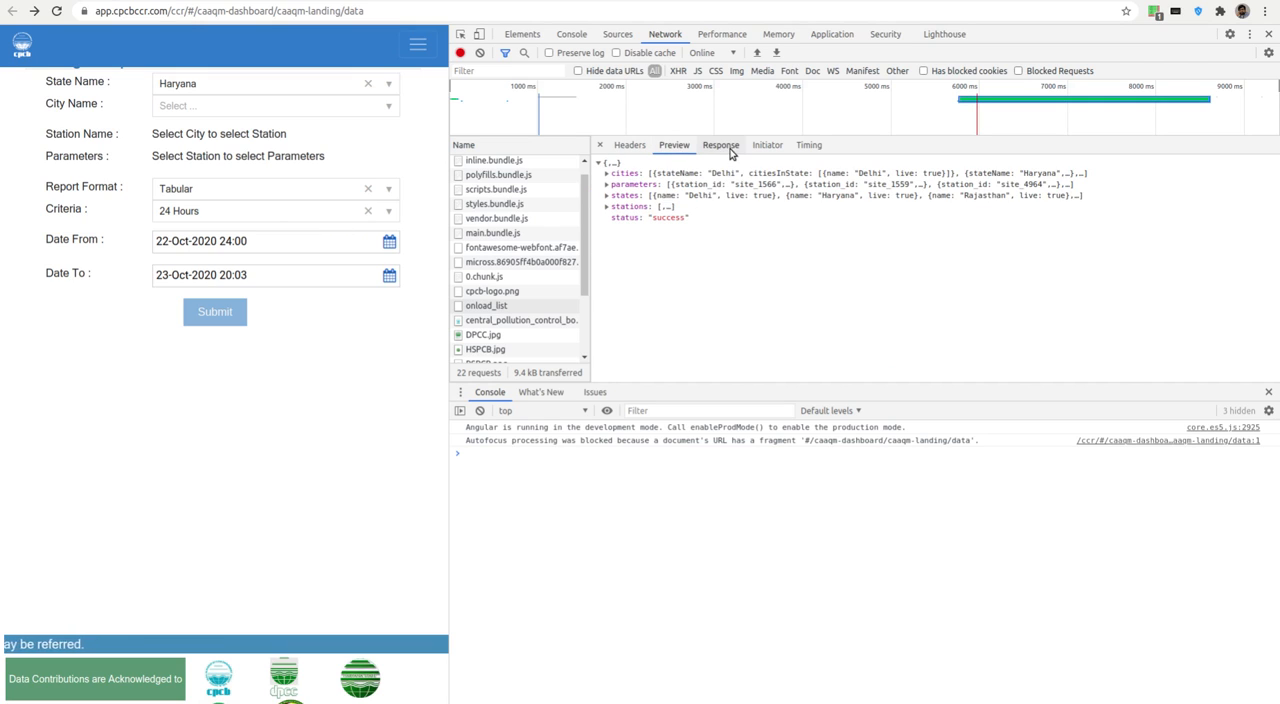
pyautogui.click(606, 207)
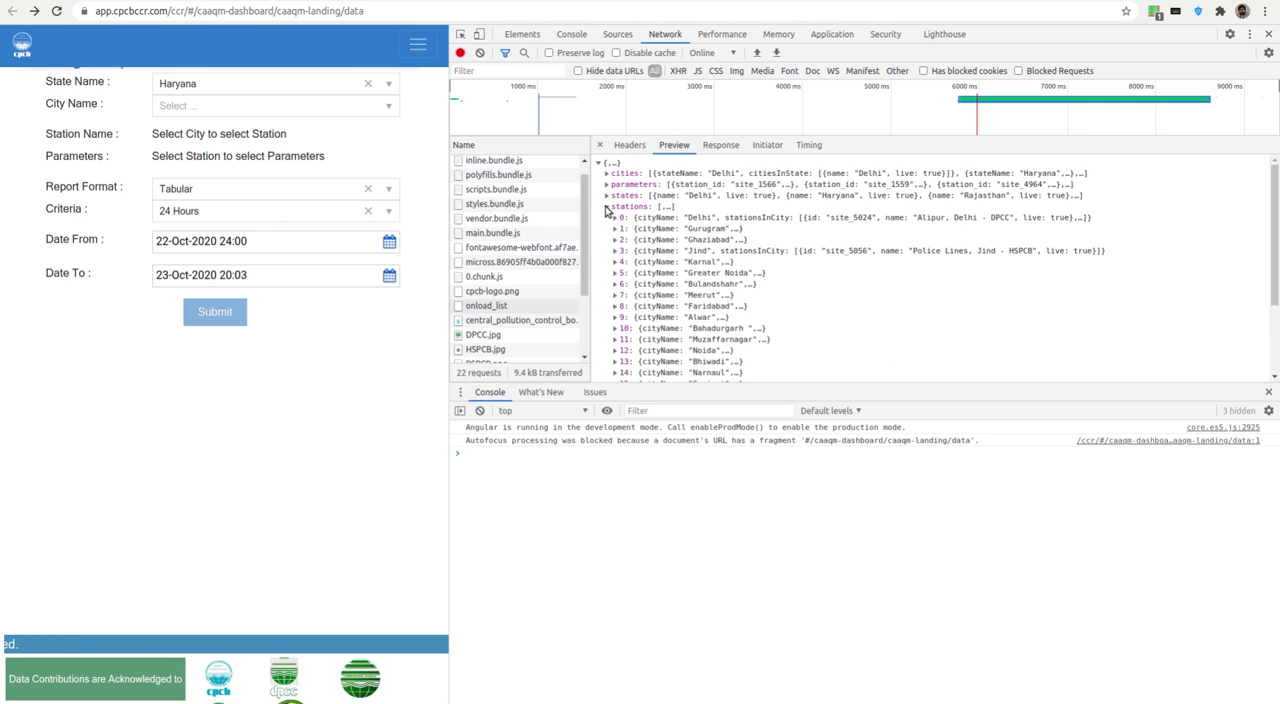